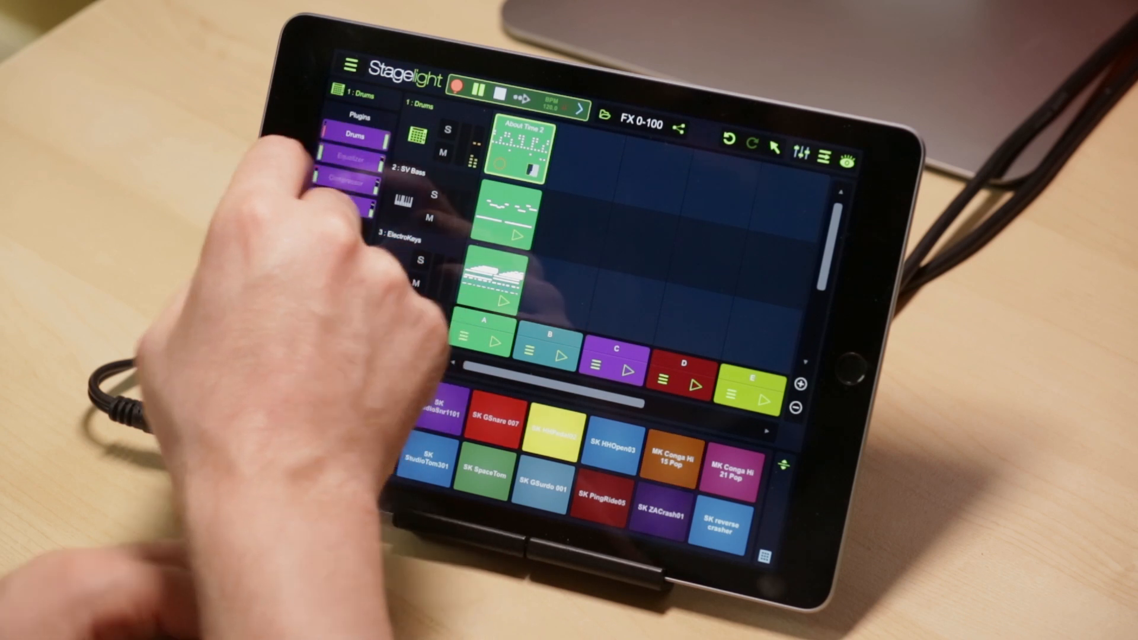
Open the Drums track's Equalizer plugin to show its EQ curve and four bands
click(353, 160)
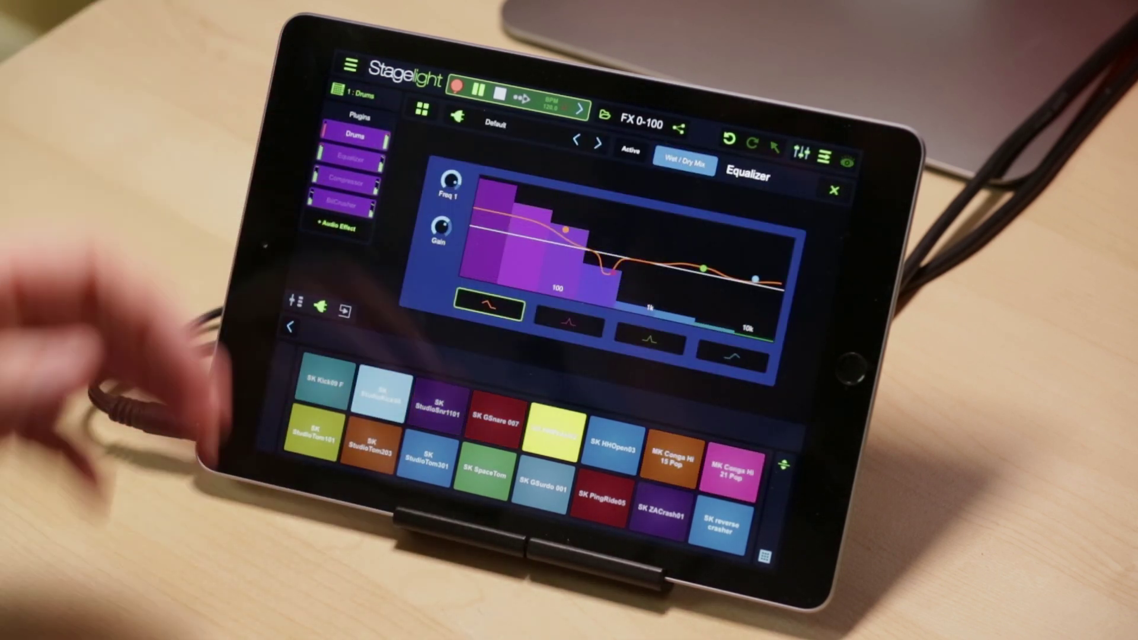